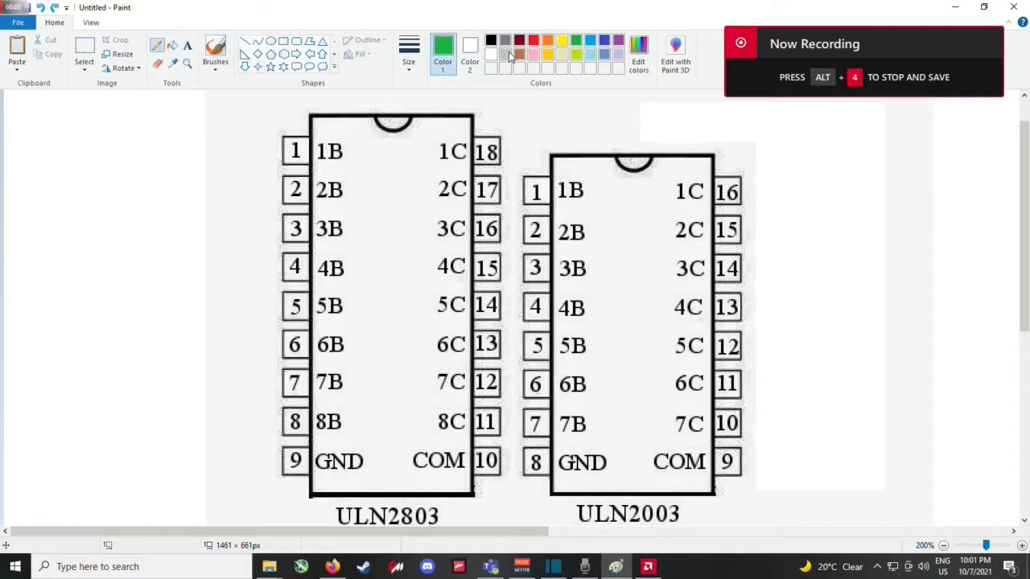
- Circle the ULN2803 pin 1B–1C row in red and scribble across it
drag(367, 126, 507, 126)
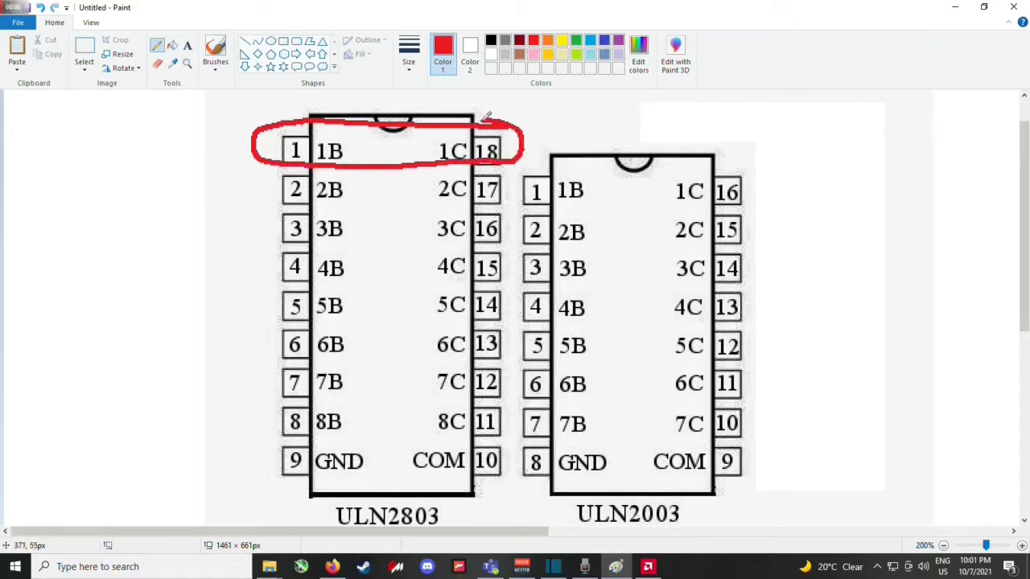
drag(335, 126, 447, 164)
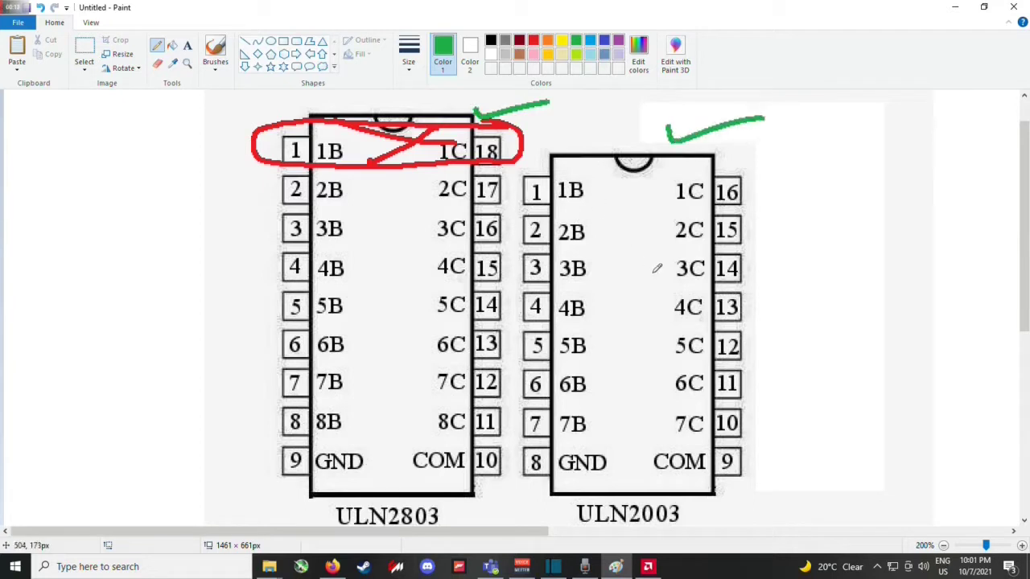
mouse_move(660, 298)
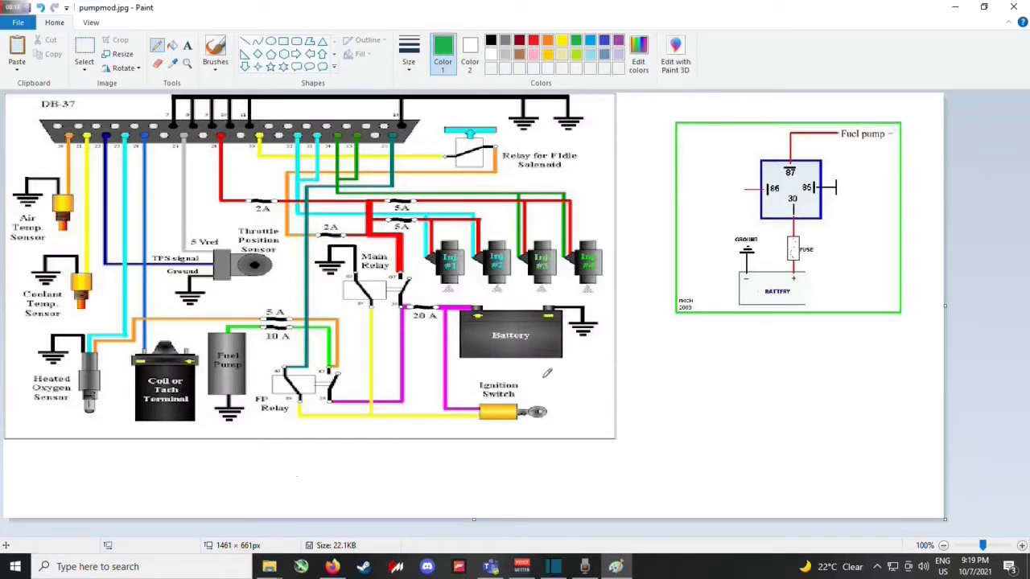
mouse_move(547, 374)
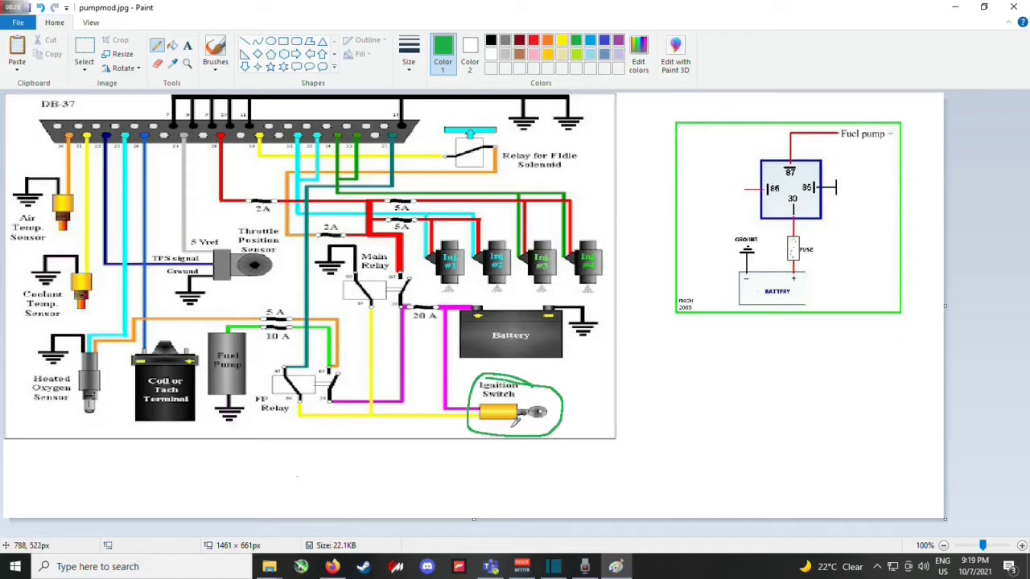
mouse_move(370, 406)
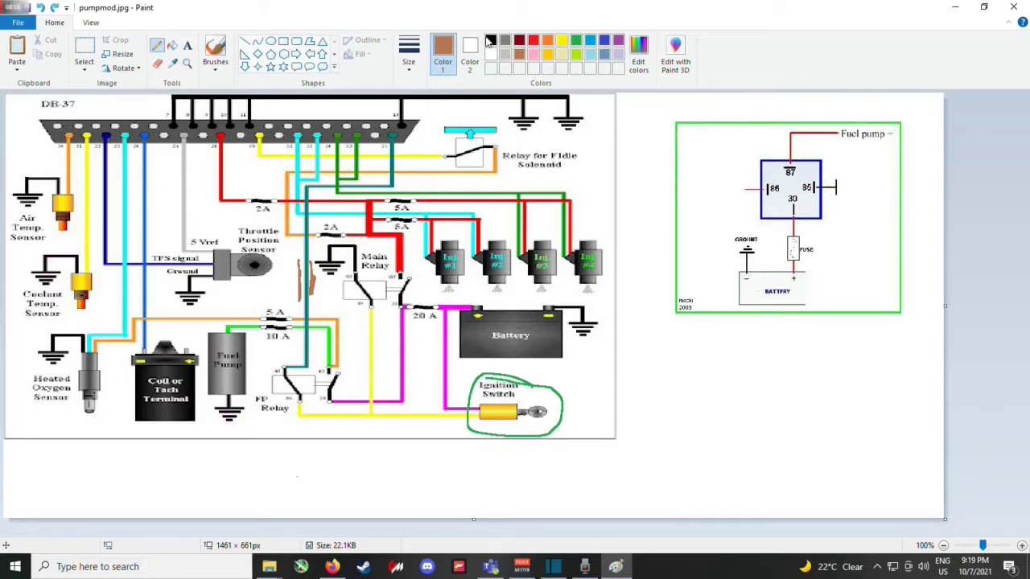
- Label the right side of the relay diagram 'ECU' in black
click(491, 39)
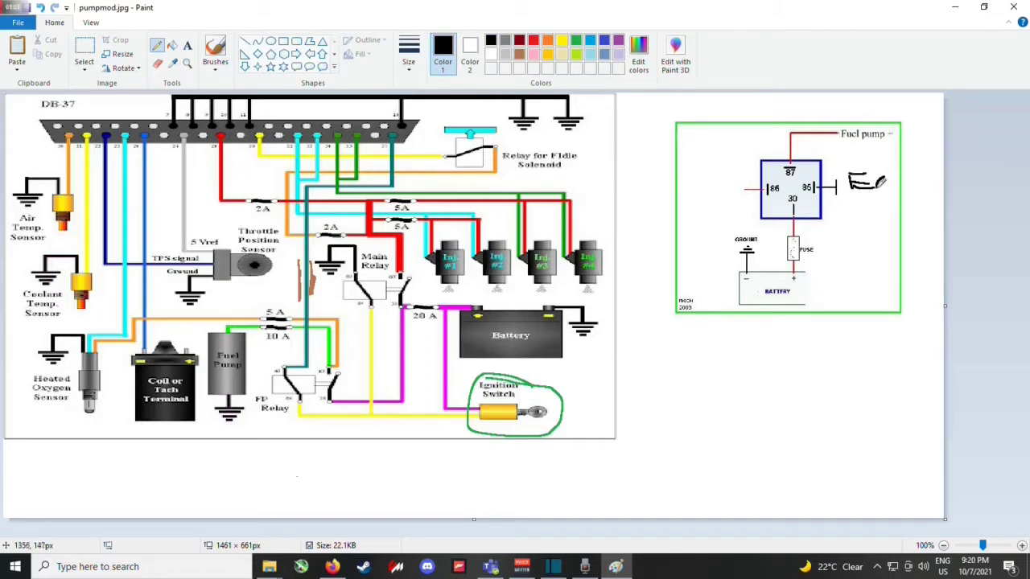
text(ECU)
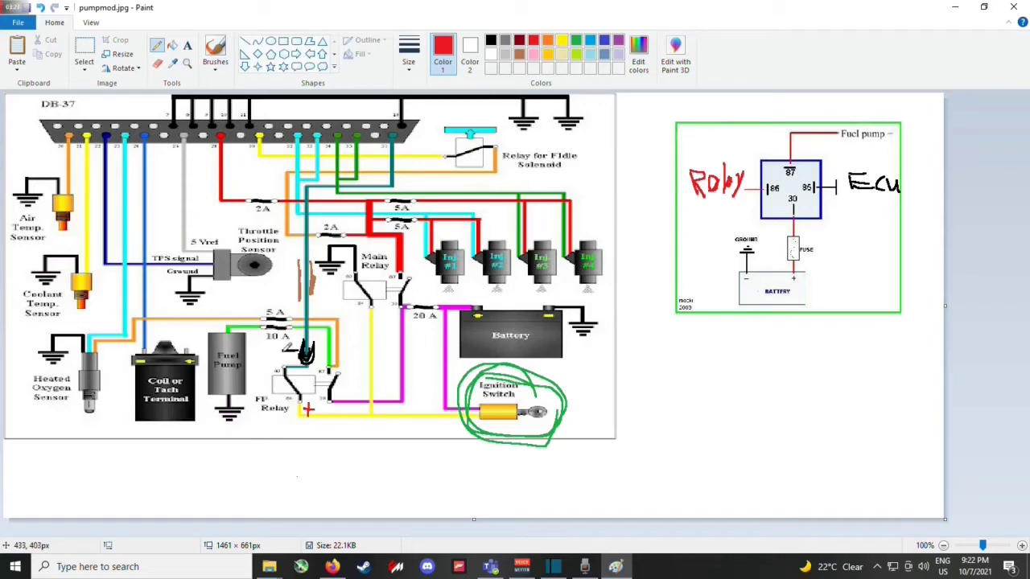
mouse_move(286, 346)
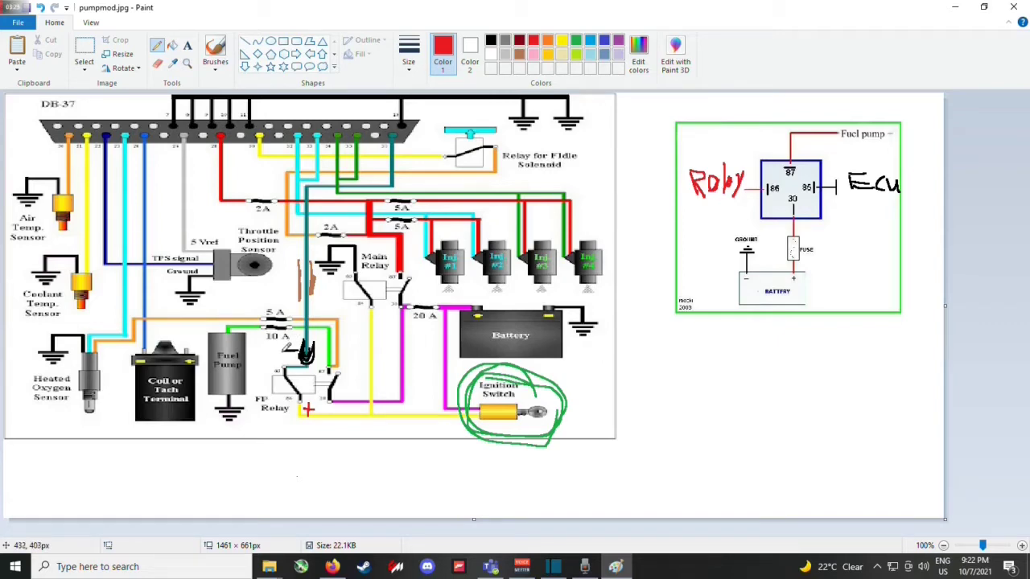
mouse_move(668, 238)
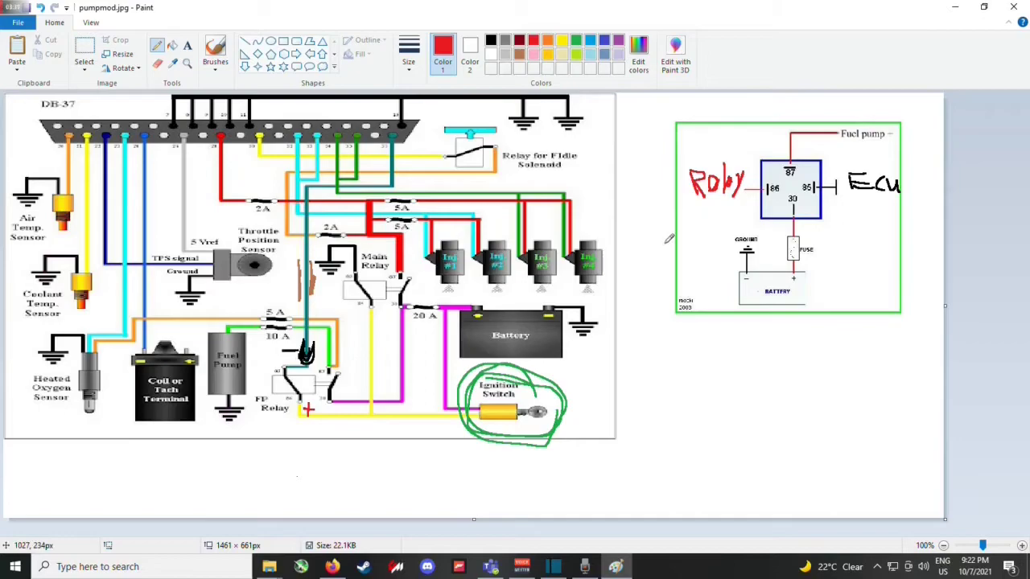
mouse_move(694, 243)
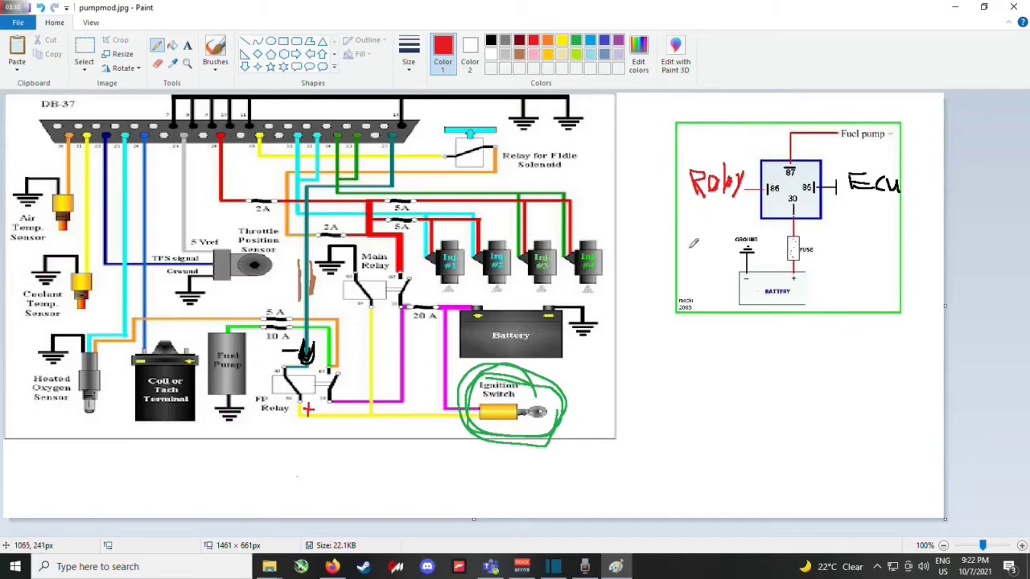